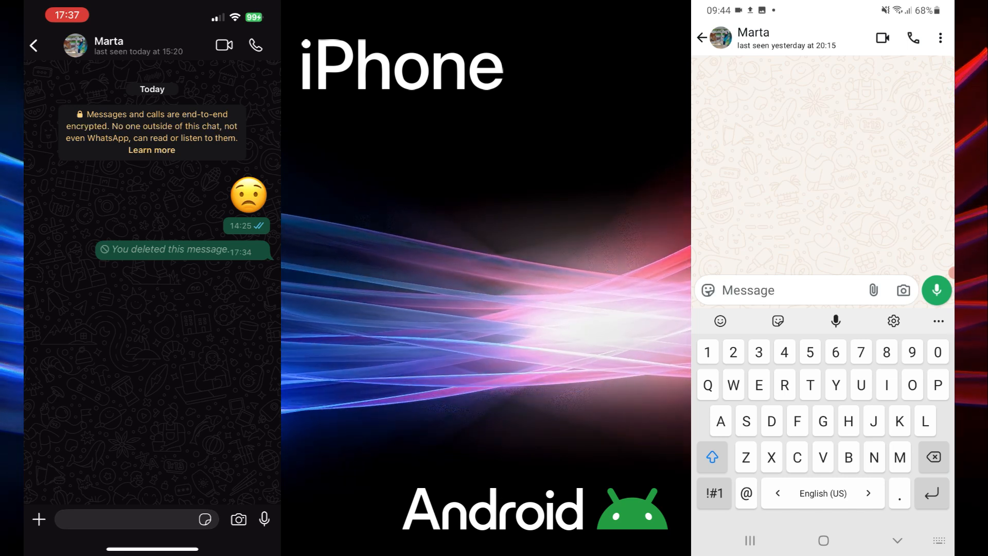
pyautogui.click(39, 519)
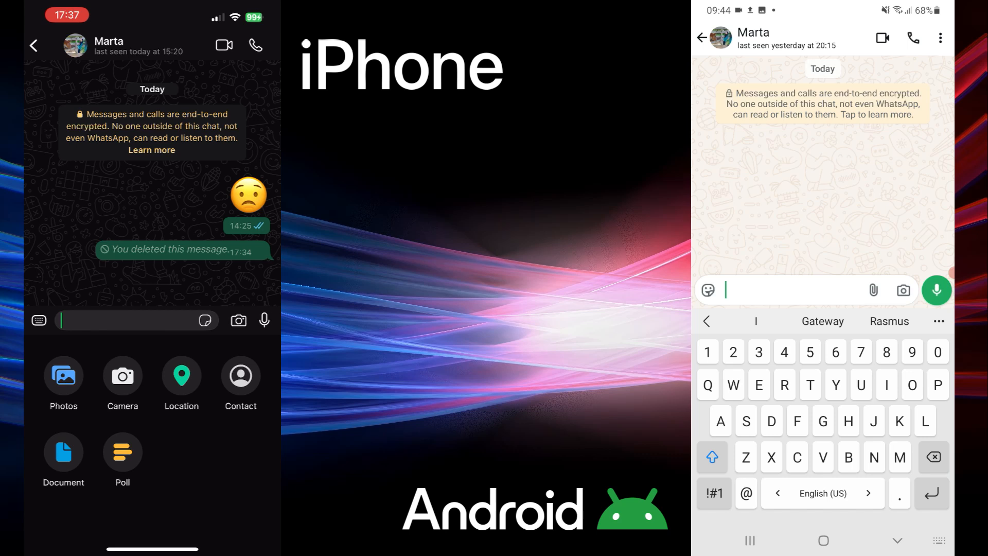
pyautogui.click(872, 289)
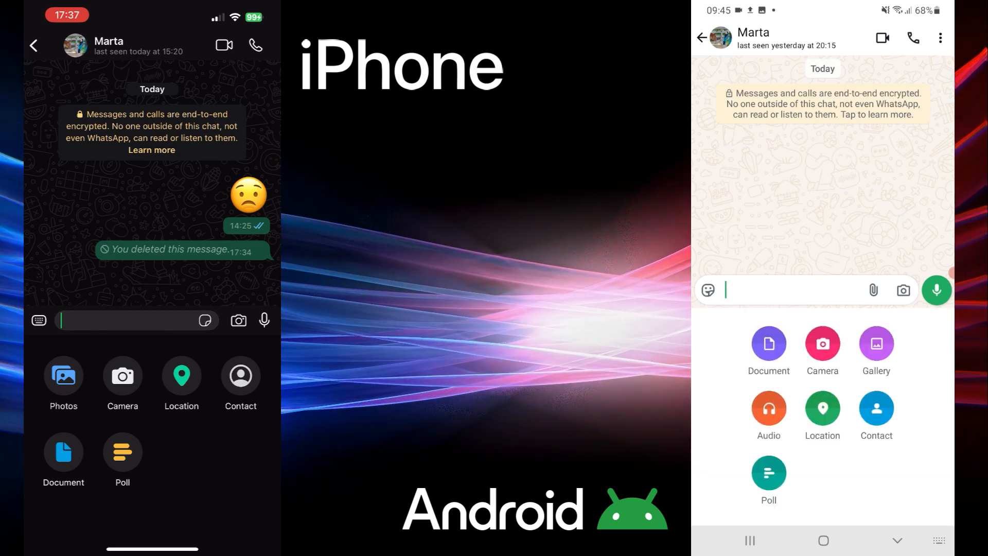
pyautogui.click(875, 408)
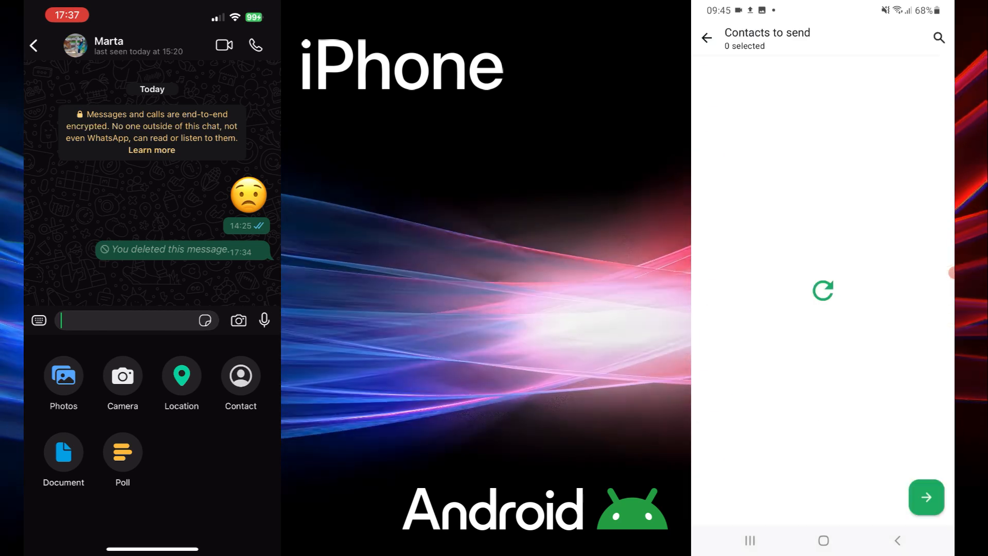
pyautogui.click(240, 376)
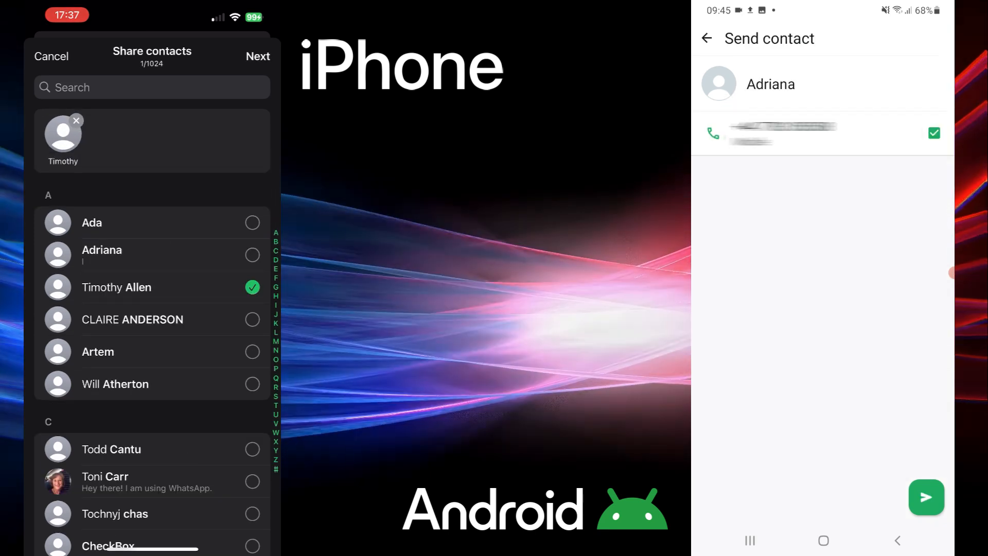
pyautogui.click(258, 56)
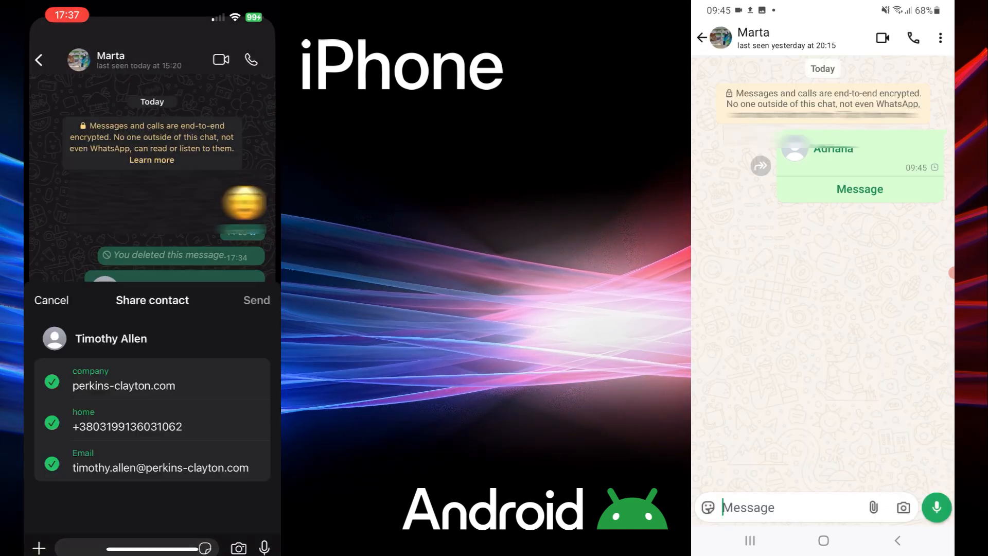
pyautogui.click(256, 300)
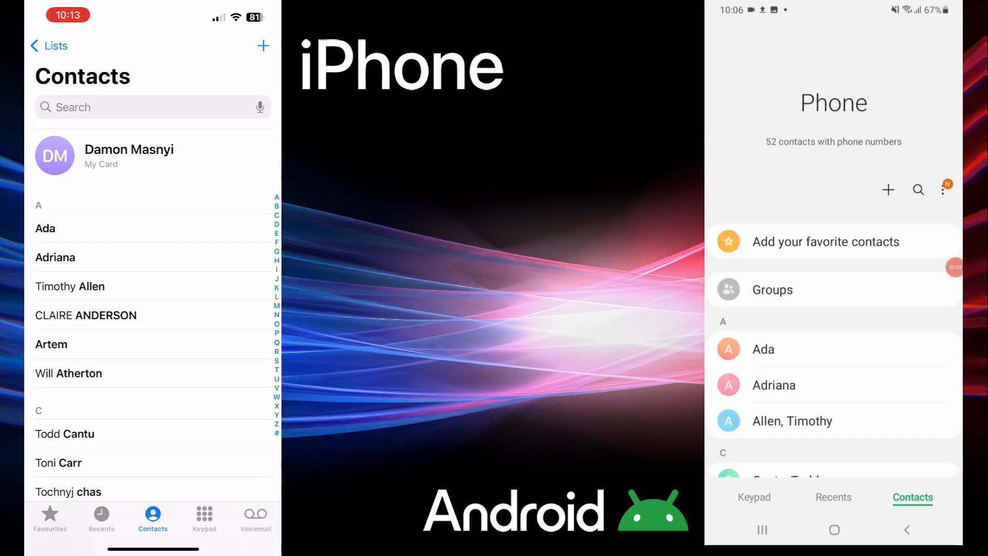
# Step: Share Adriana's contact from the Contacts app to WhatsApp on both phones
pyautogui.click(55, 258)
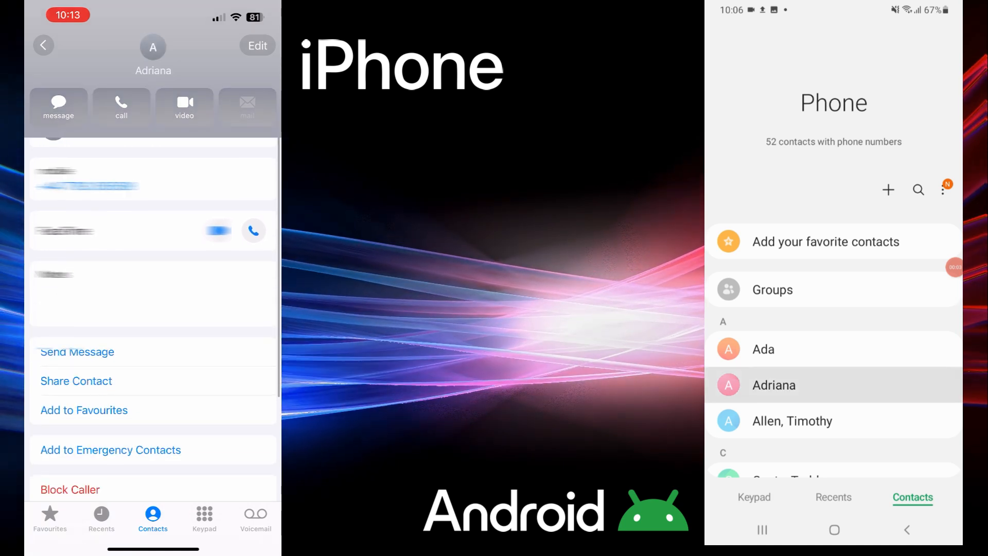
pyautogui.click(773, 385)
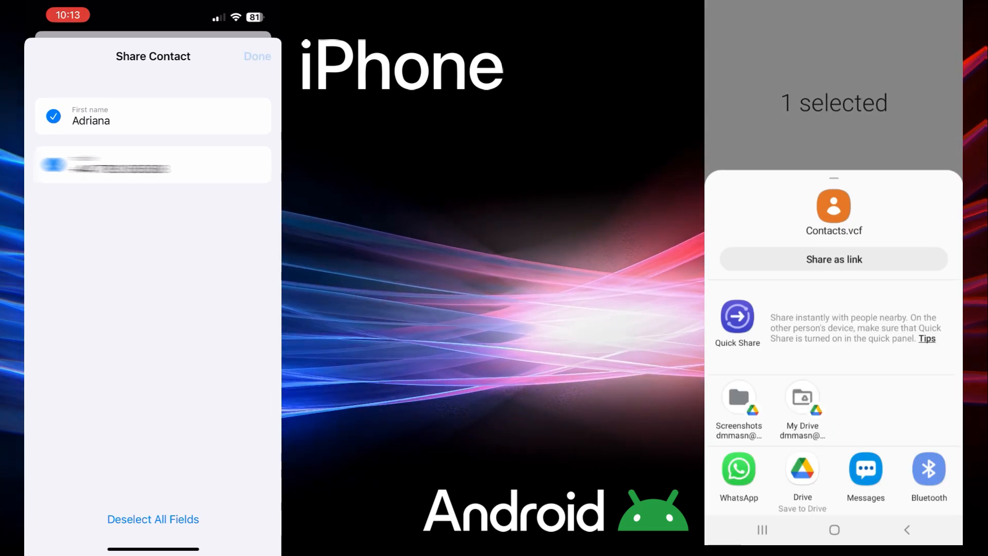
pyautogui.click(256, 56)
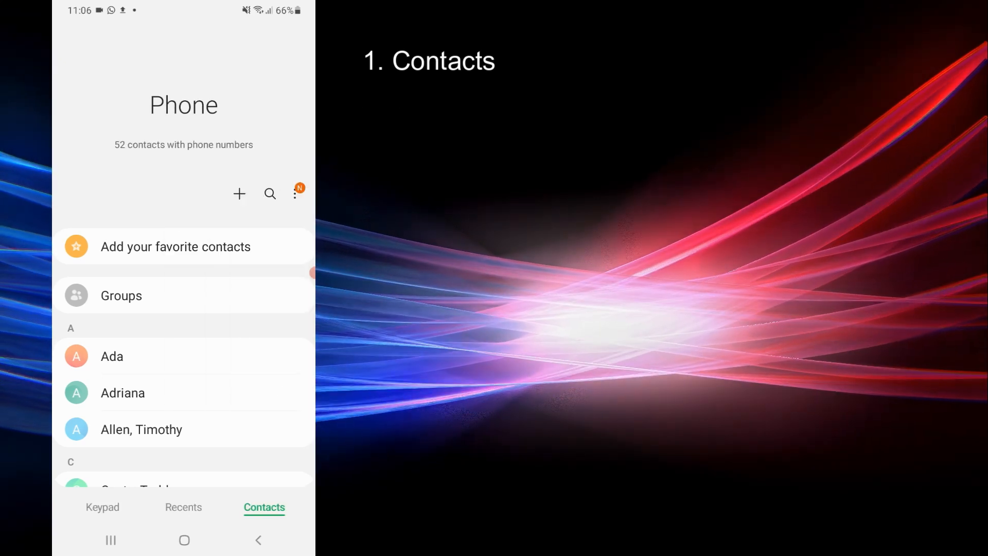
# Step: Export all 106 Android contacts as a vCard file to internal storage
pyautogui.click(298, 193)
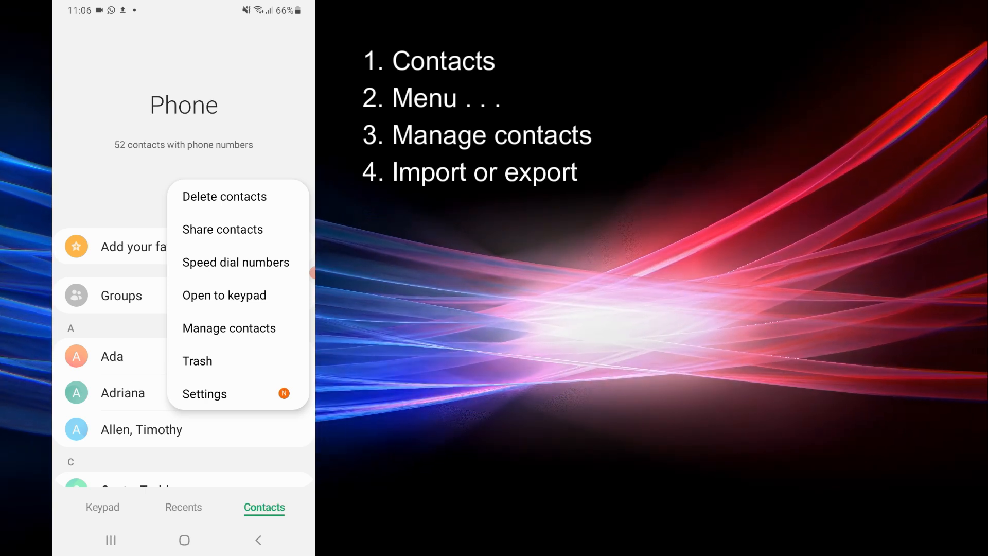
pyautogui.click(230, 328)
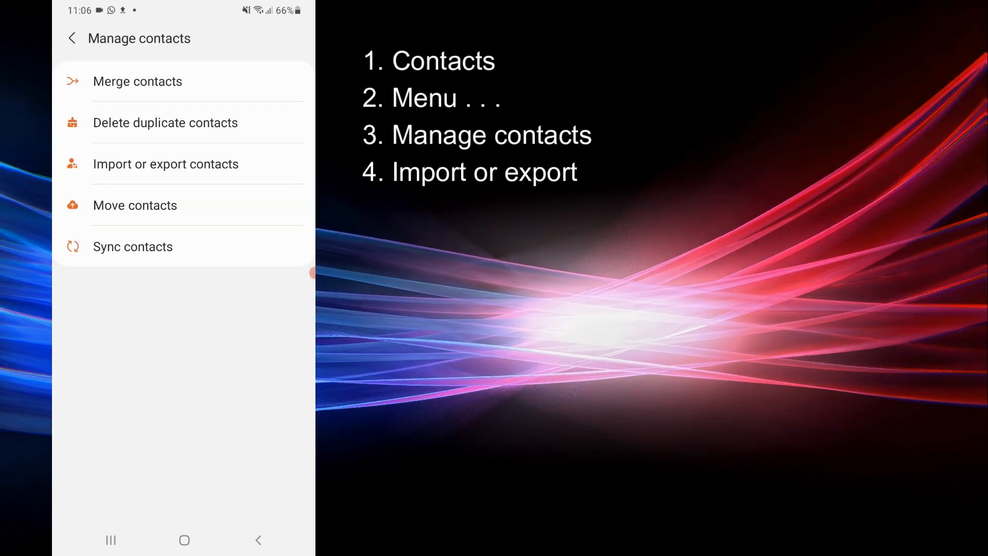
pyautogui.click(165, 164)
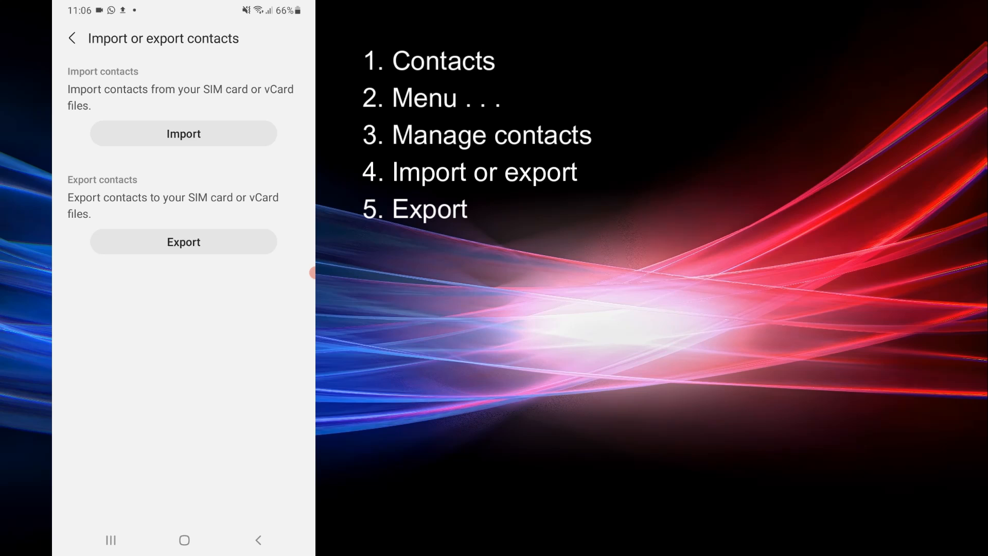
pyautogui.click(183, 241)
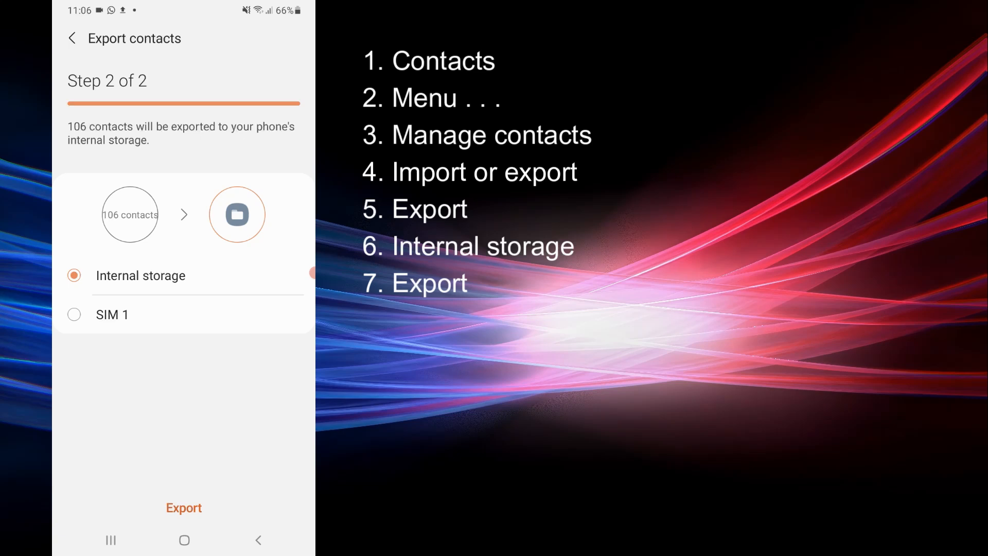
pyautogui.click(184, 507)
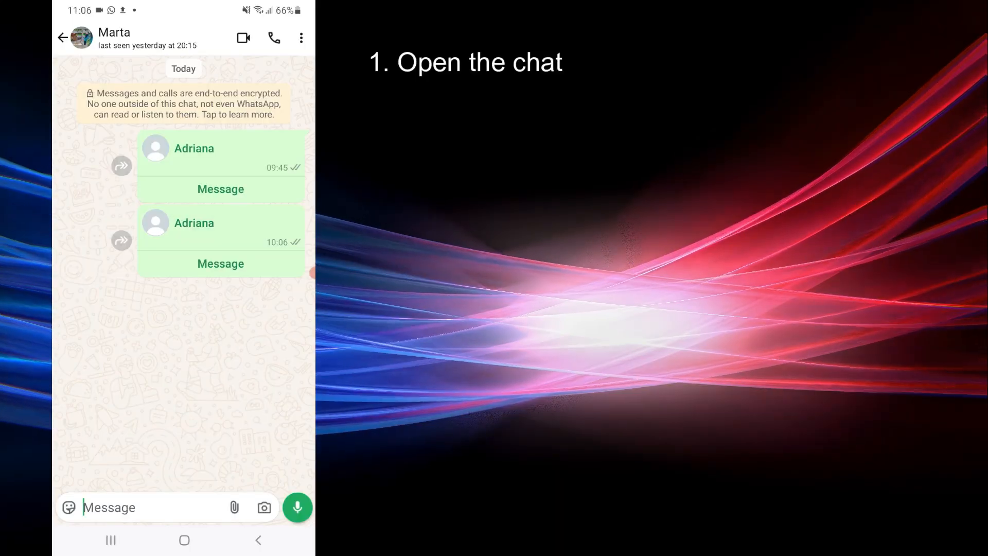
# Step: Attach Contacts_002.vcf from storage as a document and send it to Marta
pyautogui.click(233, 507)
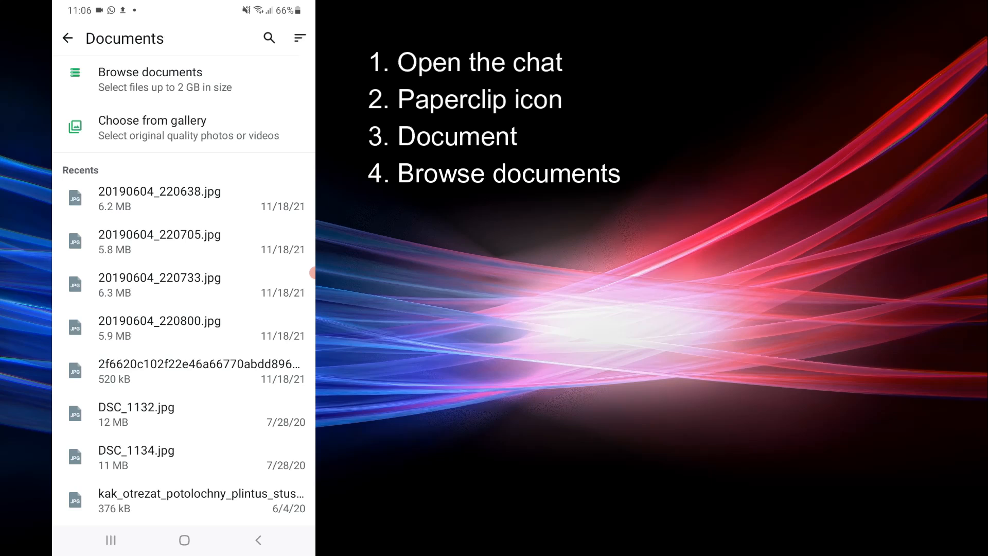
pyautogui.click(150, 72)
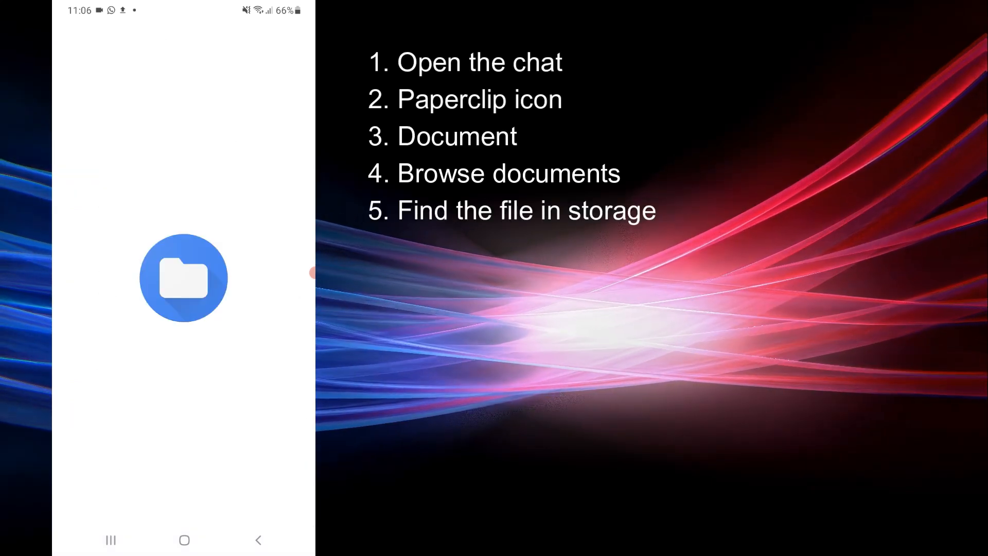
pyautogui.click(183, 278)
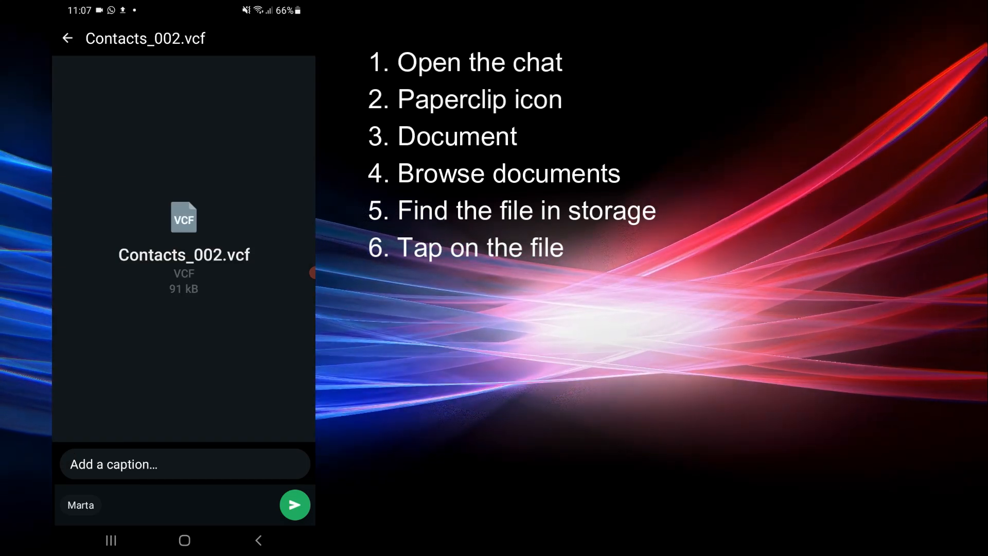
pyautogui.click(295, 504)
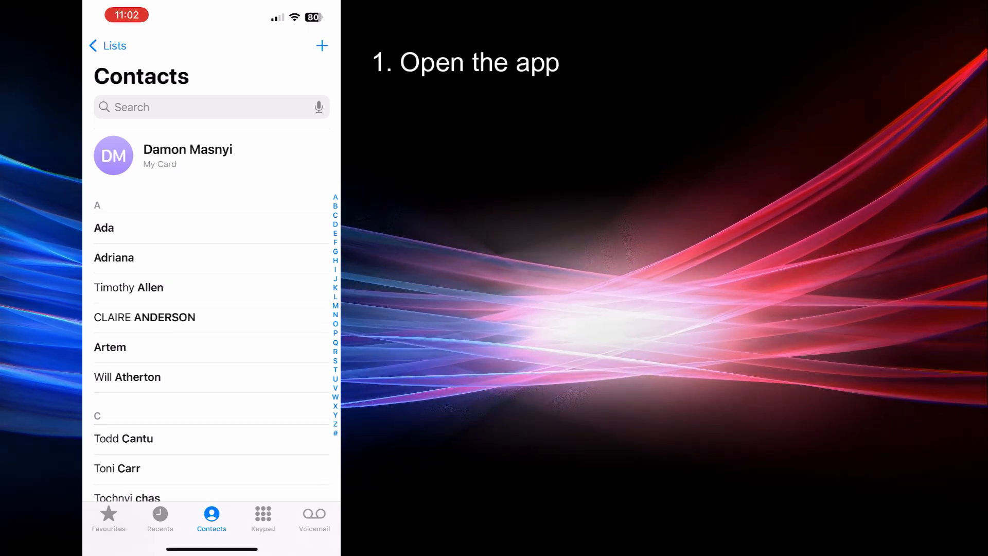
# Step: Export All Contacts (410) from the iPhone Contacts lists and send them to Marta via WhatsApp
pyautogui.click(107, 45)
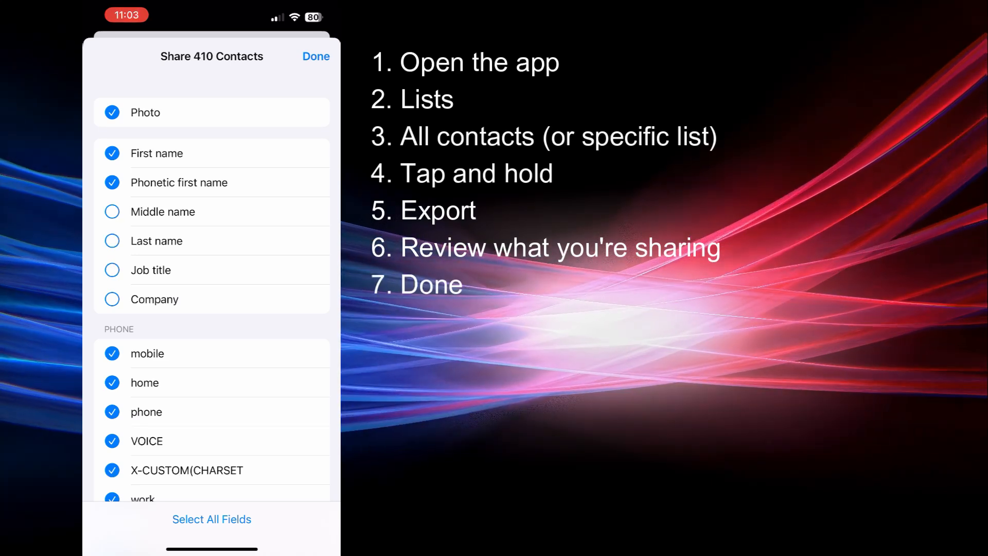
pyautogui.click(316, 56)
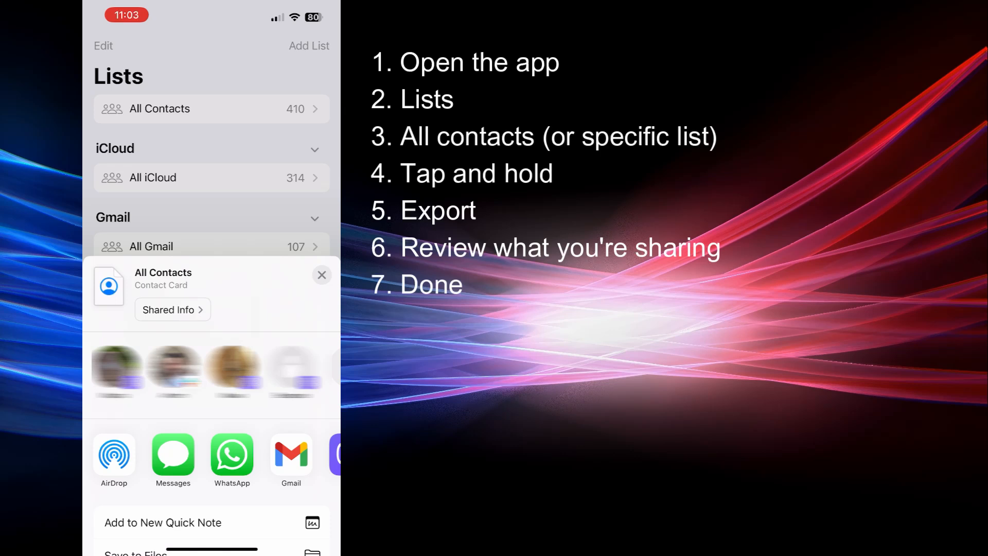
pyautogui.click(231, 455)
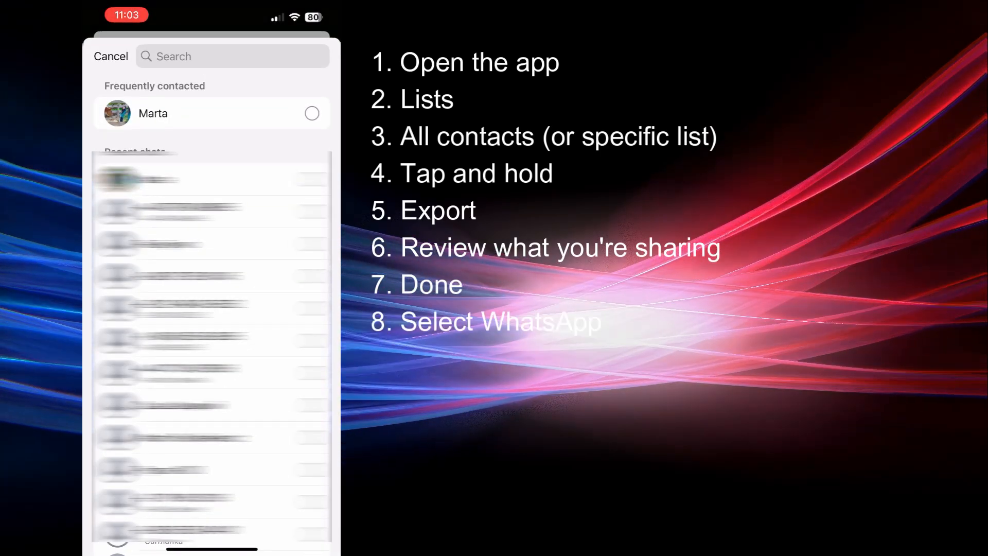
pyautogui.click(311, 113)
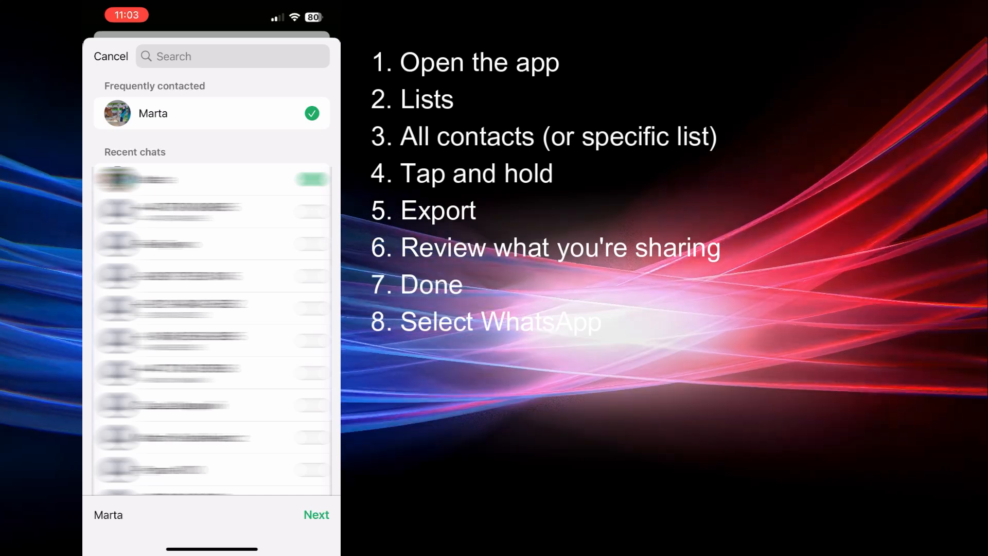
pyautogui.click(110, 56)
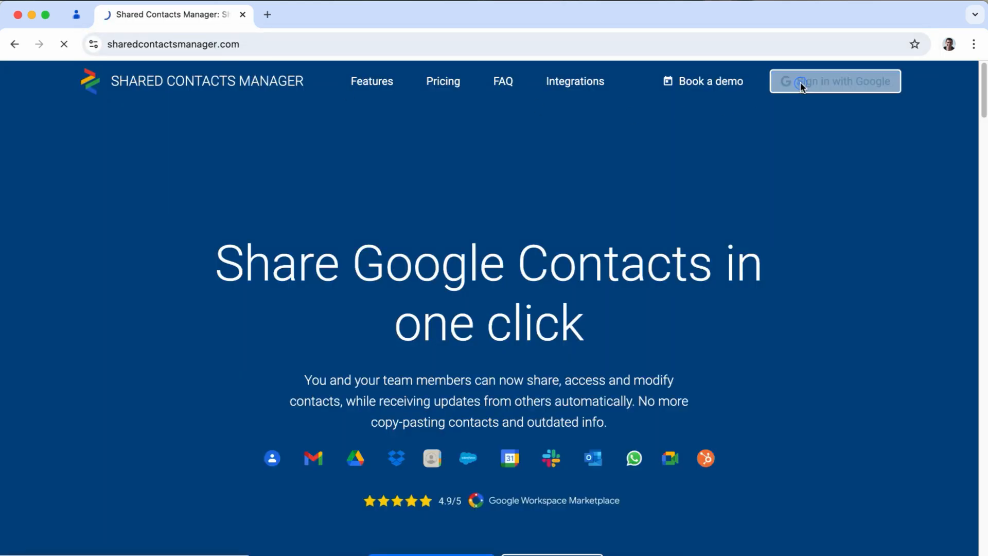
# Step: Sign in to Shared Contacts Manager with the existing Google account
pyautogui.click(834, 80)
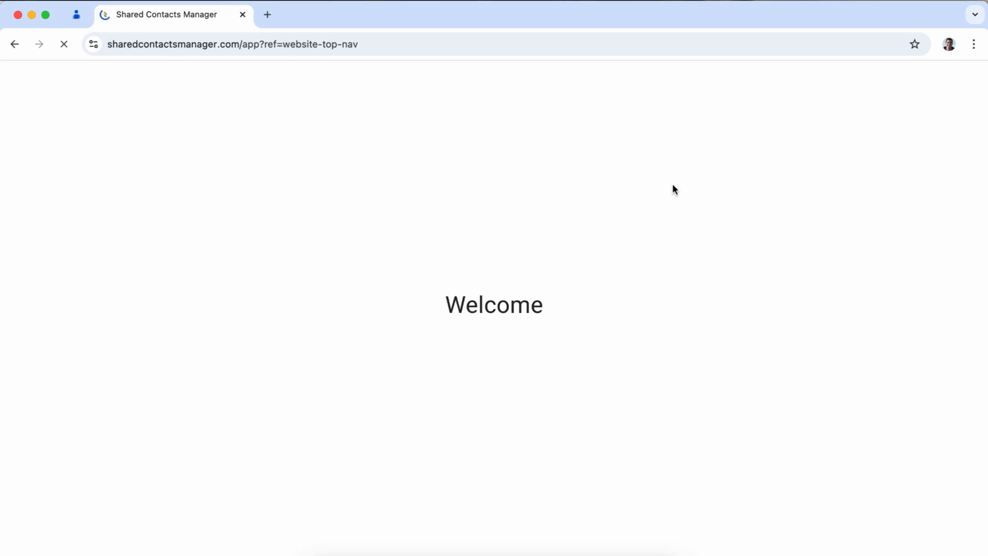
pyautogui.click(494, 304)
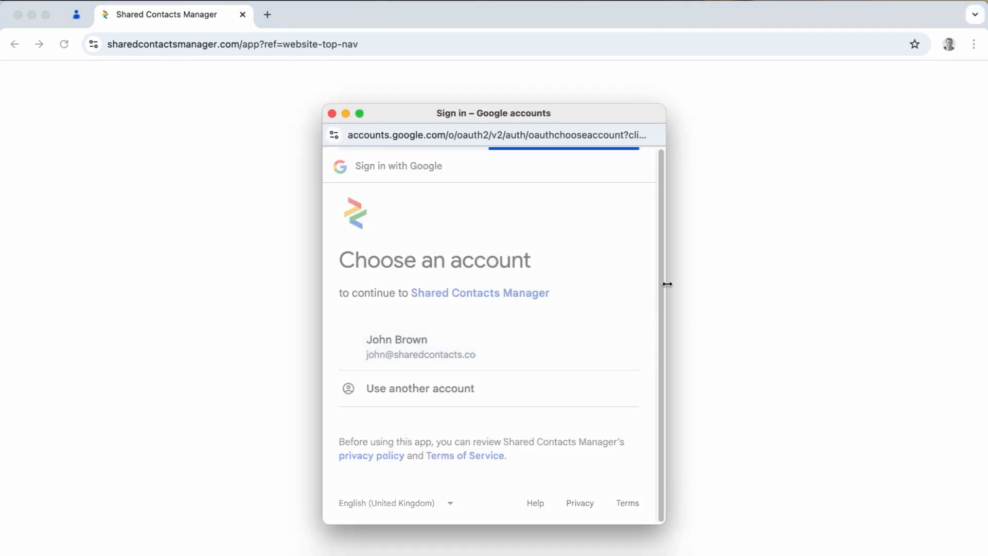
pyautogui.click(420, 346)
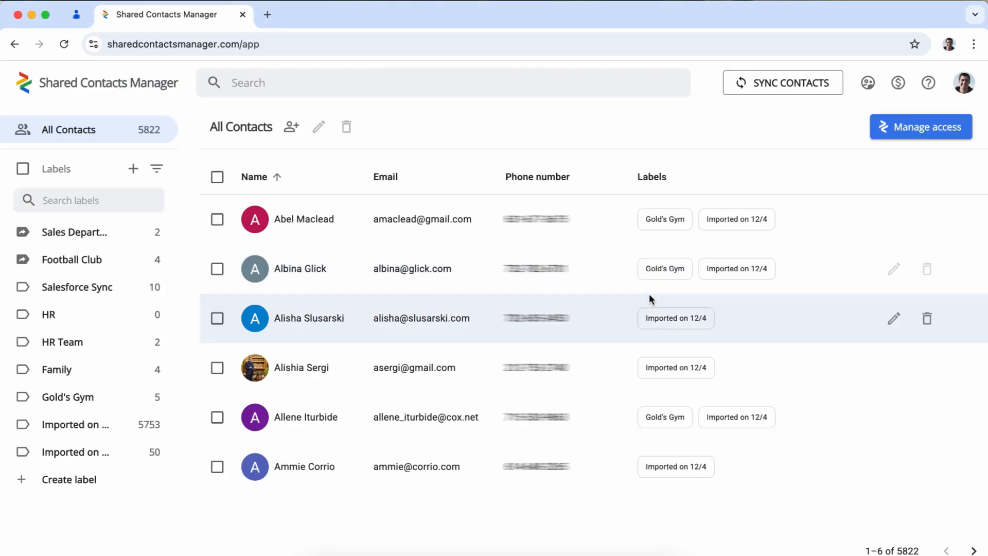
pyautogui.moveTo(72, 320)
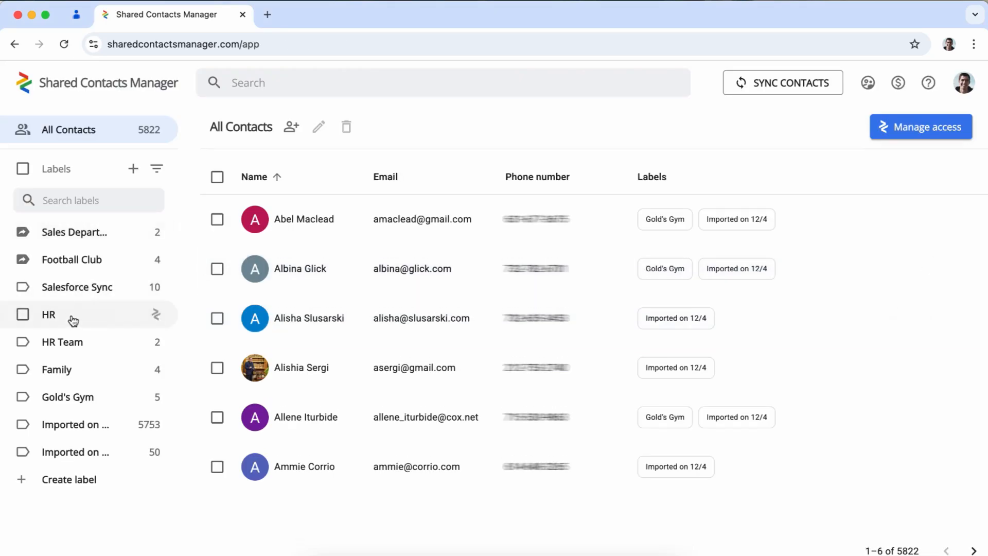
pyautogui.moveTo(90, 165)
pyautogui.write('W')
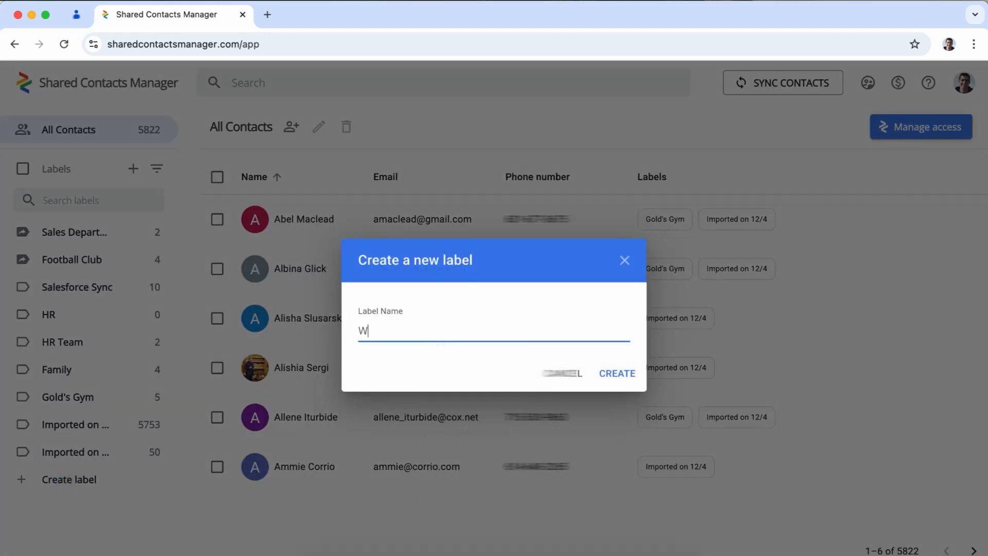
# Step: Create a new label named 'WhatsApp contacts'
pyautogui.write('hatsApp')
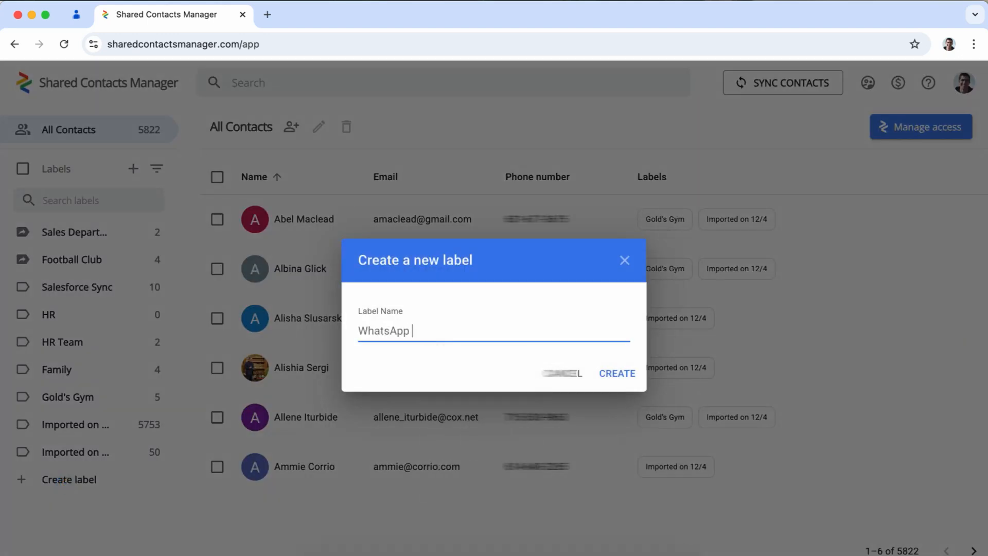
pyautogui.write('contacts')
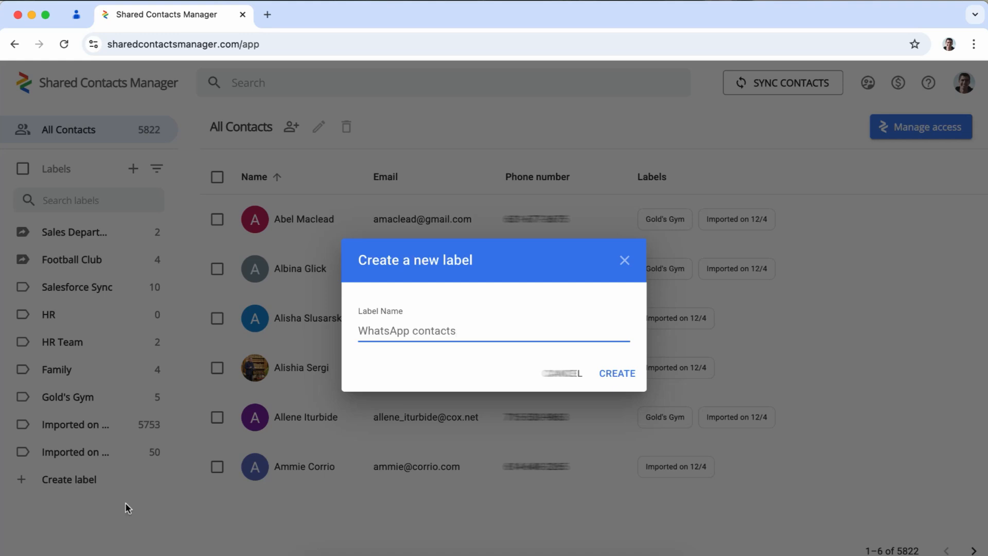
pyautogui.click(616, 373)
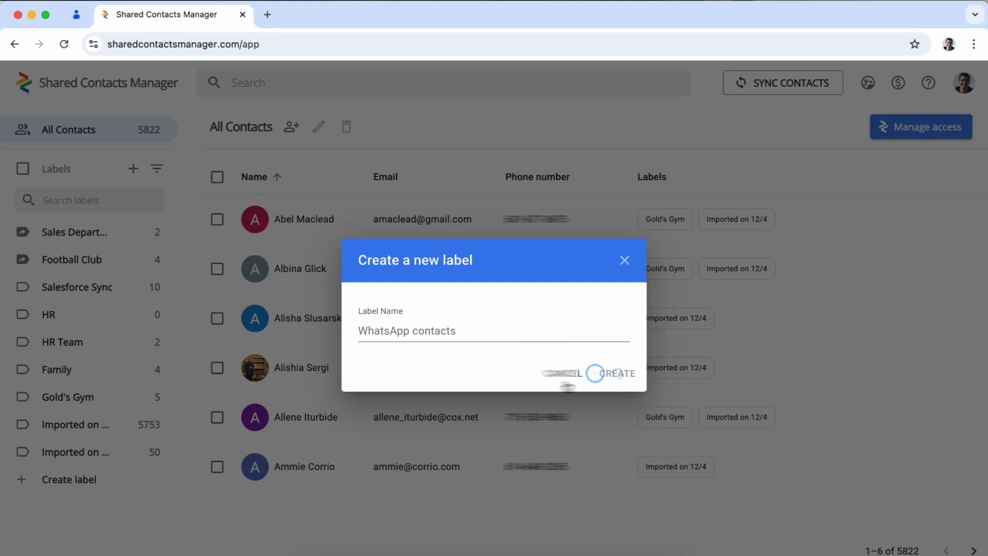
# Step: Add seven existing contacts to the WhatsApp contacts label
pyautogui.click(620, 373)
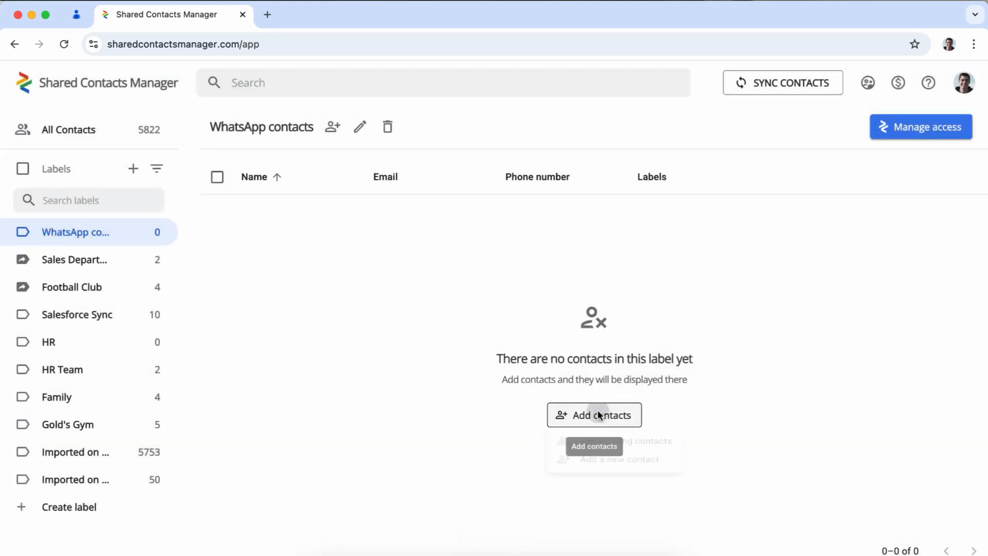
pyautogui.click(593, 446)
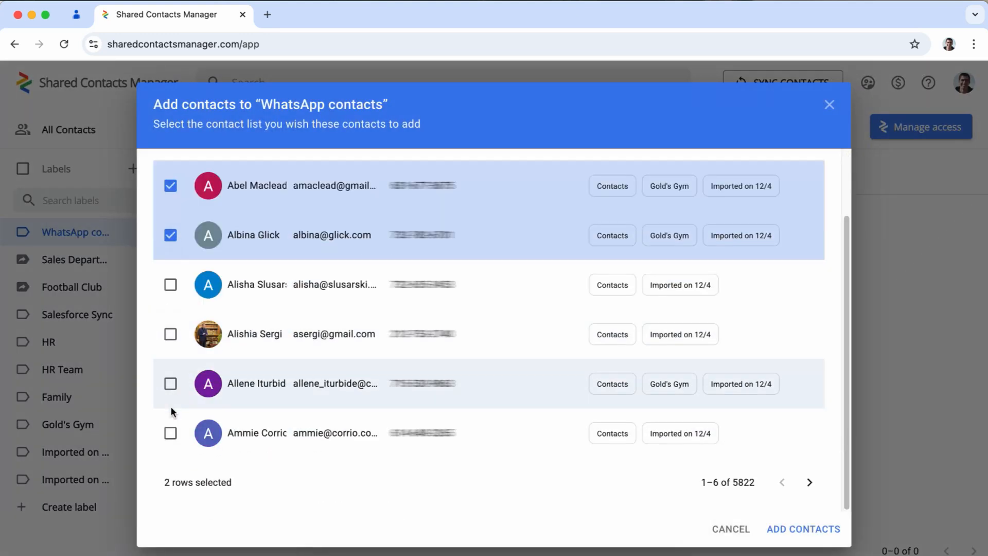
pyautogui.click(803, 528)
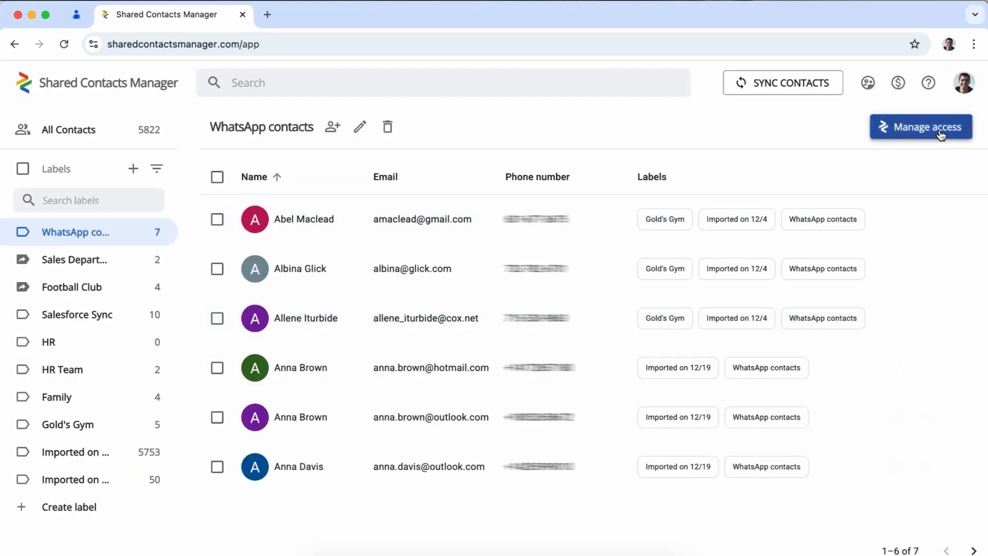
pyautogui.click(920, 126)
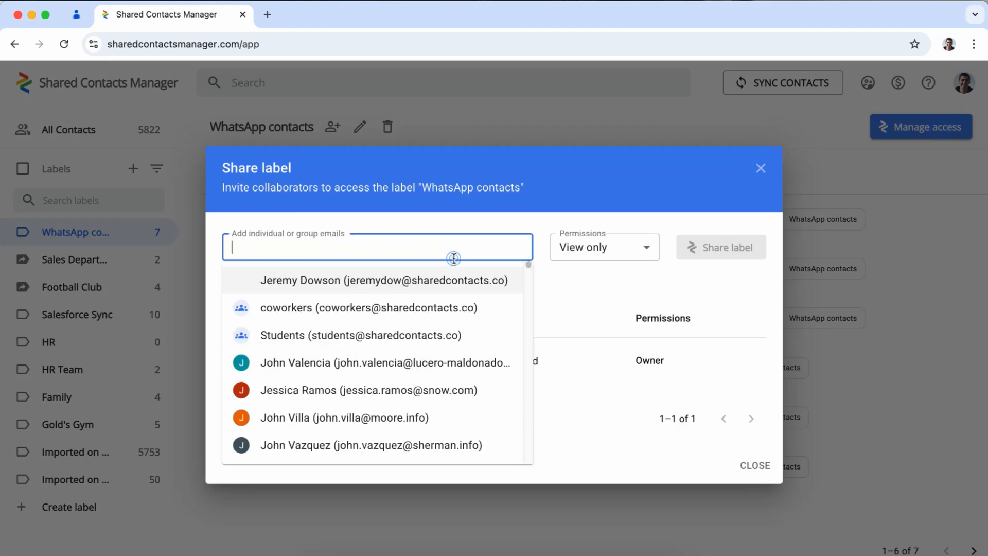
pyautogui.click(384, 280)
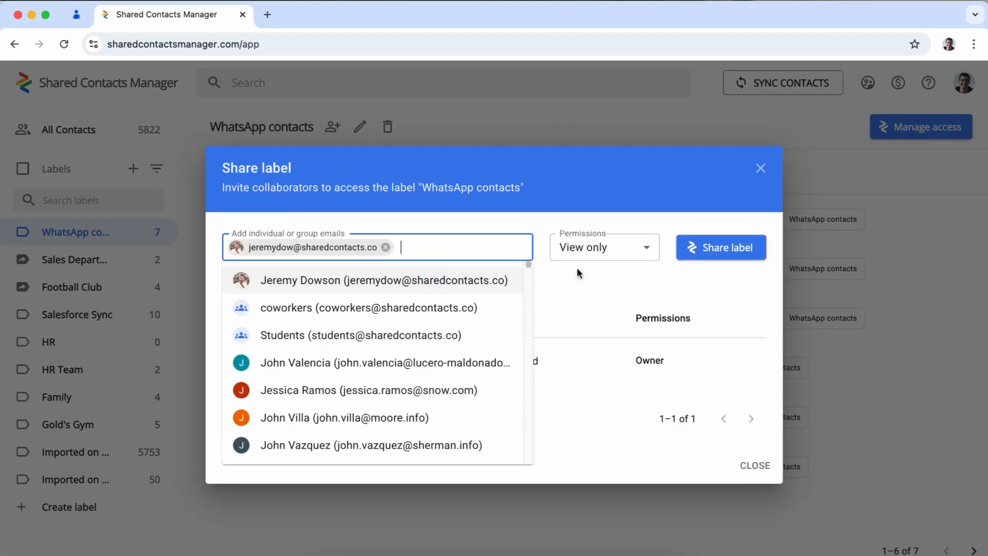
pyautogui.click(601, 246)
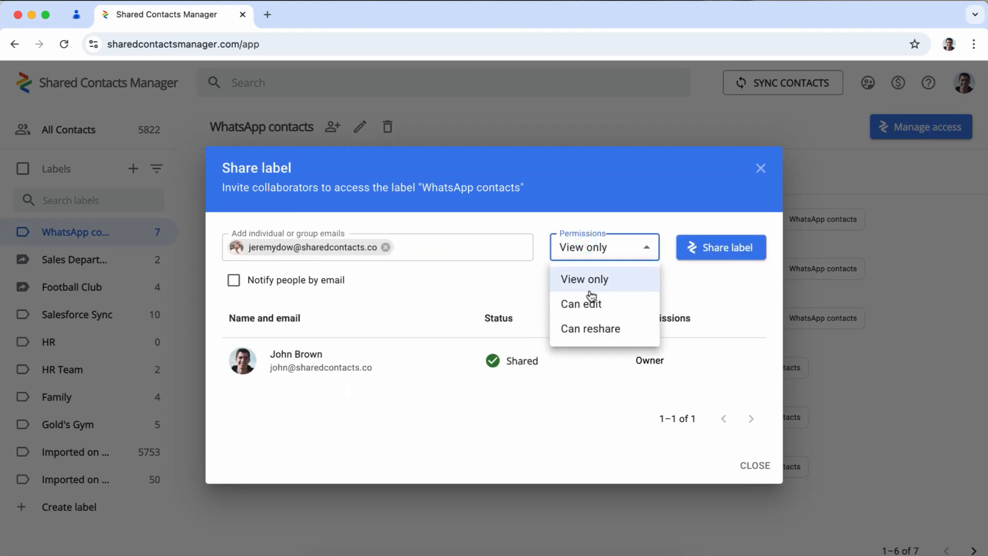
pyautogui.moveTo(580, 308)
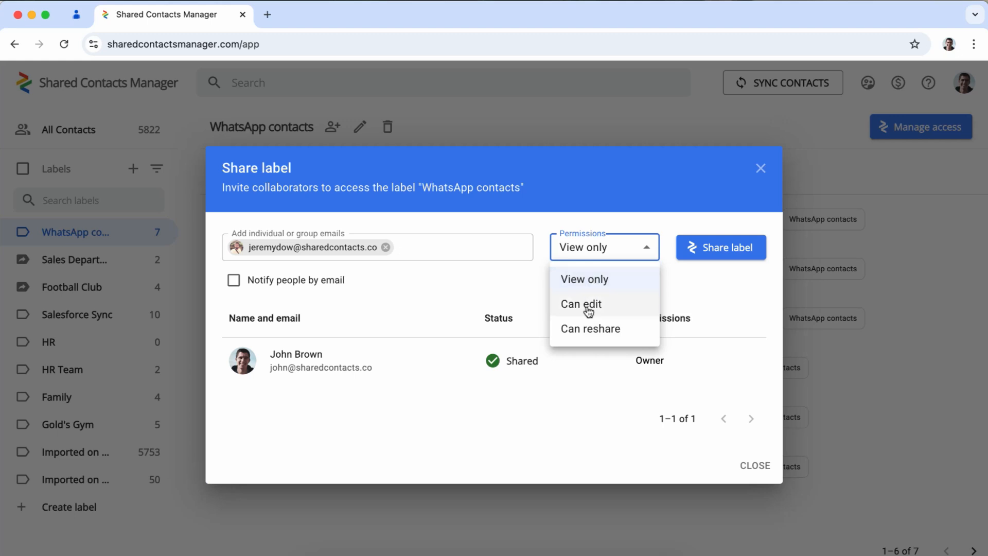
pyautogui.click(580, 303)
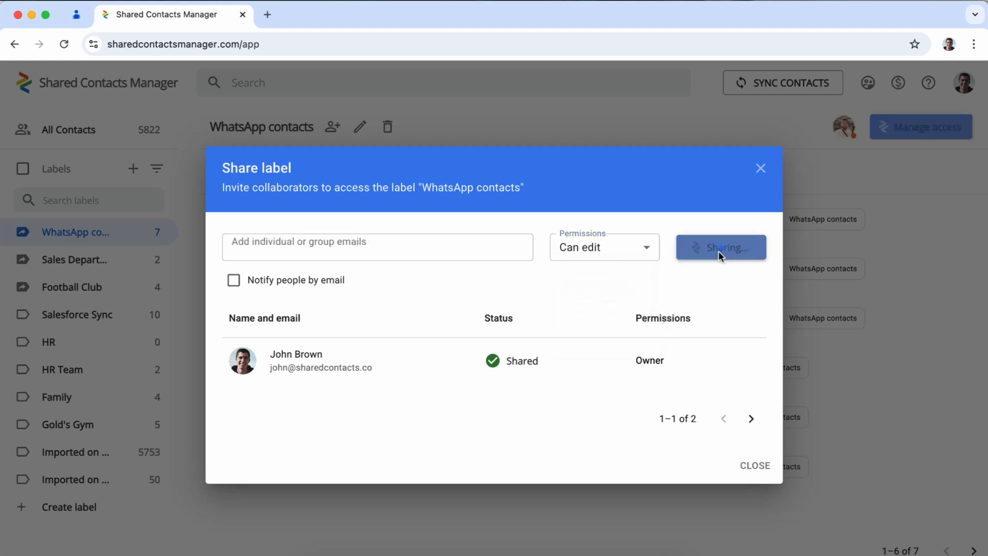
pyautogui.click(754, 465)
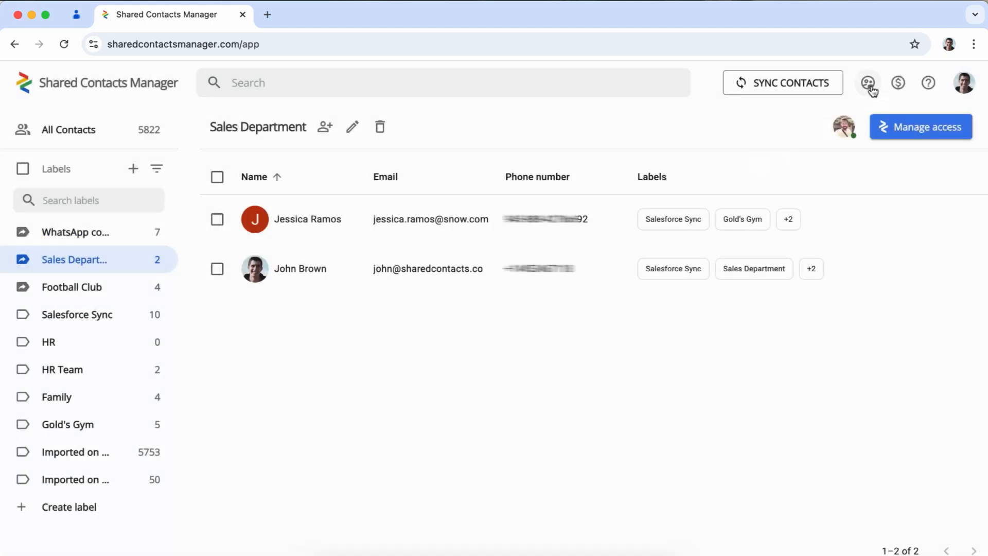
pyautogui.click(867, 83)
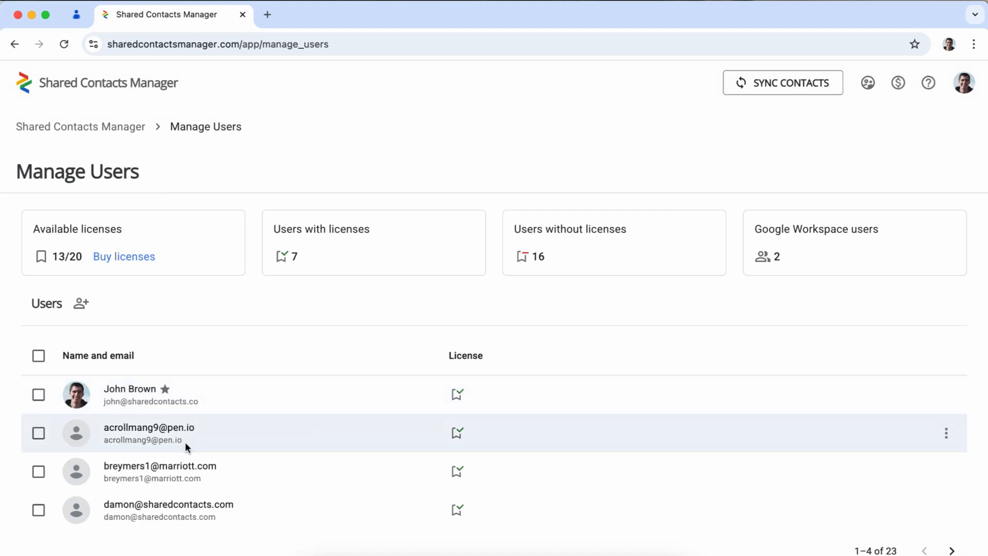
pyautogui.moveTo(196, 528)
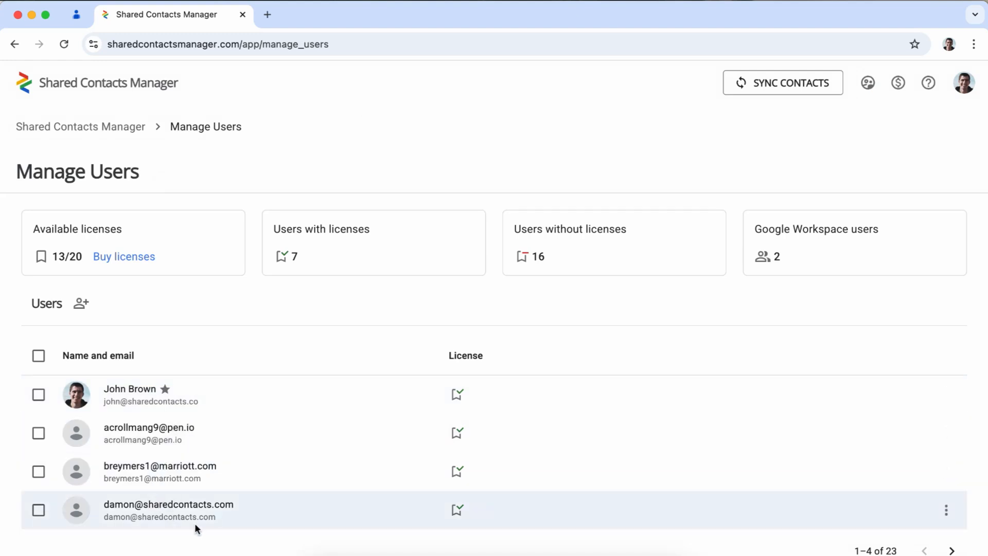
pyautogui.click(39, 510)
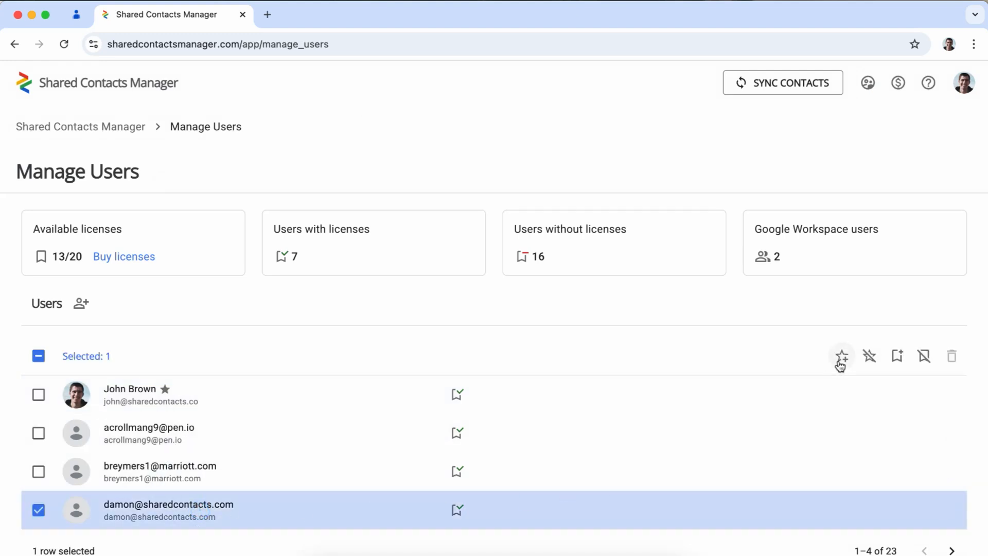
pyautogui.click(841, 356)
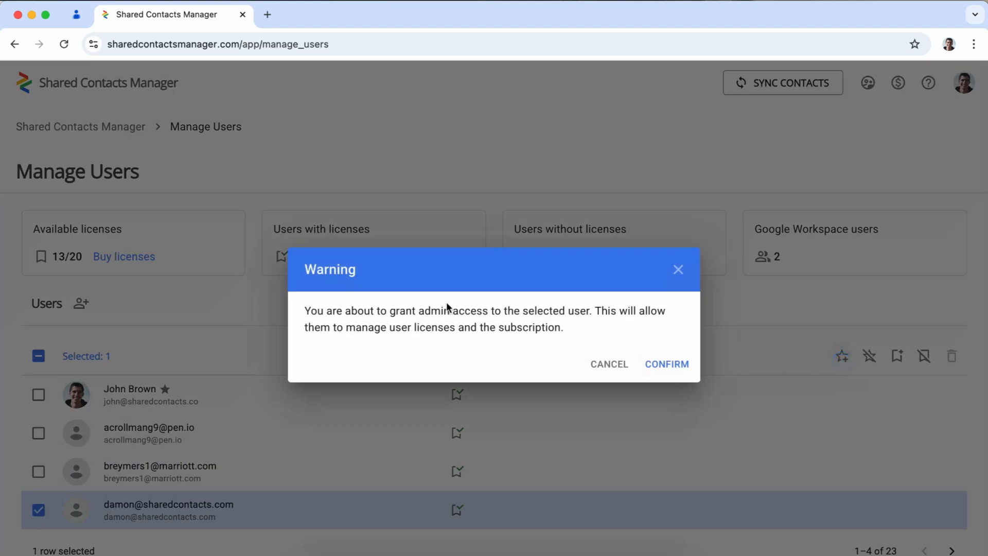